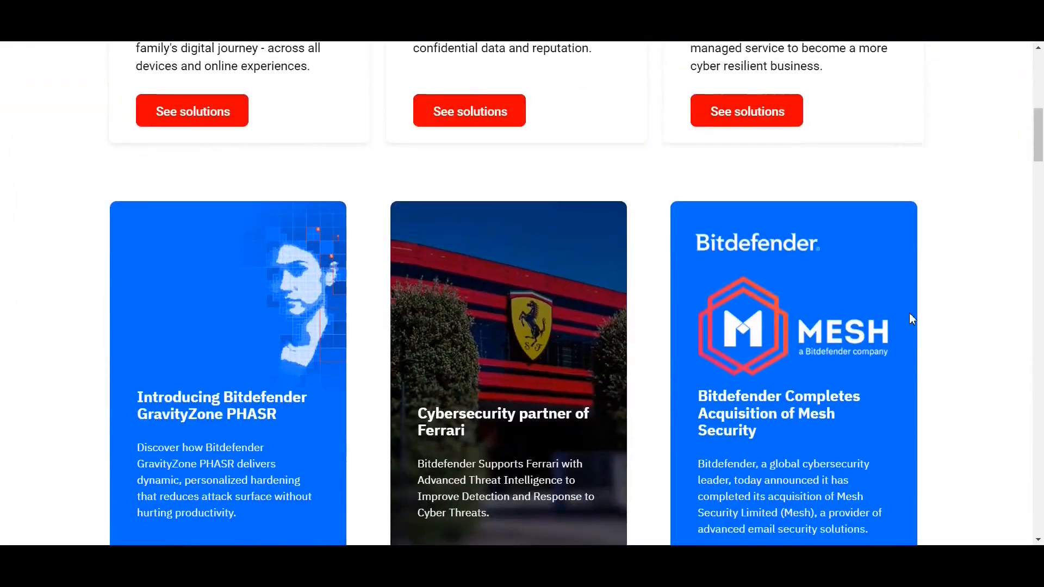
- Scroll the Bitdefender homepage past Industry Recognition and the company overview to Latest Cybersecurity Insights
{"action": "scroll", "scroll_direction": "down", "scroll_amount": 3}
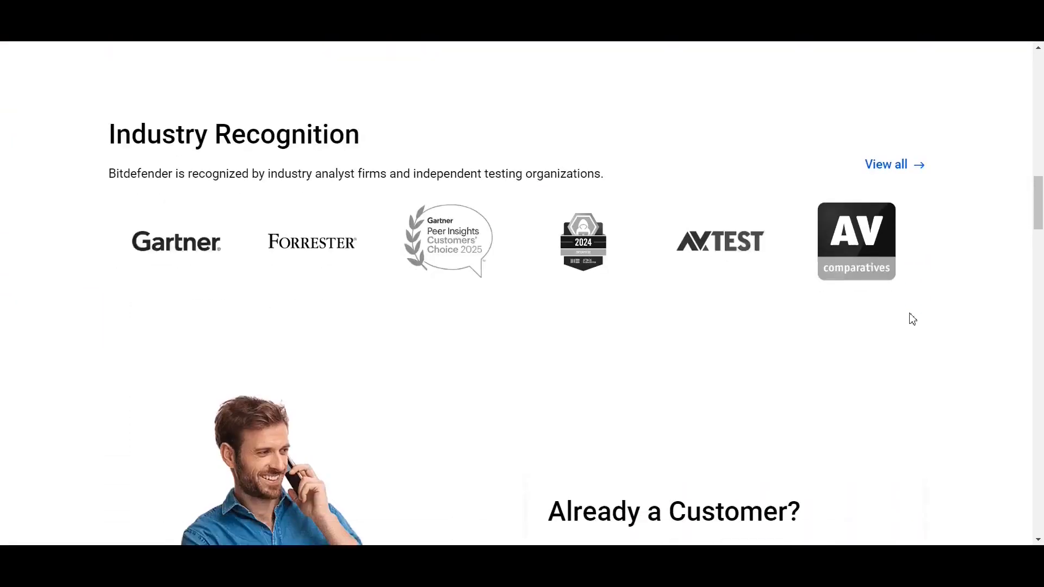
{"action": "scroll", "scroll_direction": "down", "scroll_amount": 3}
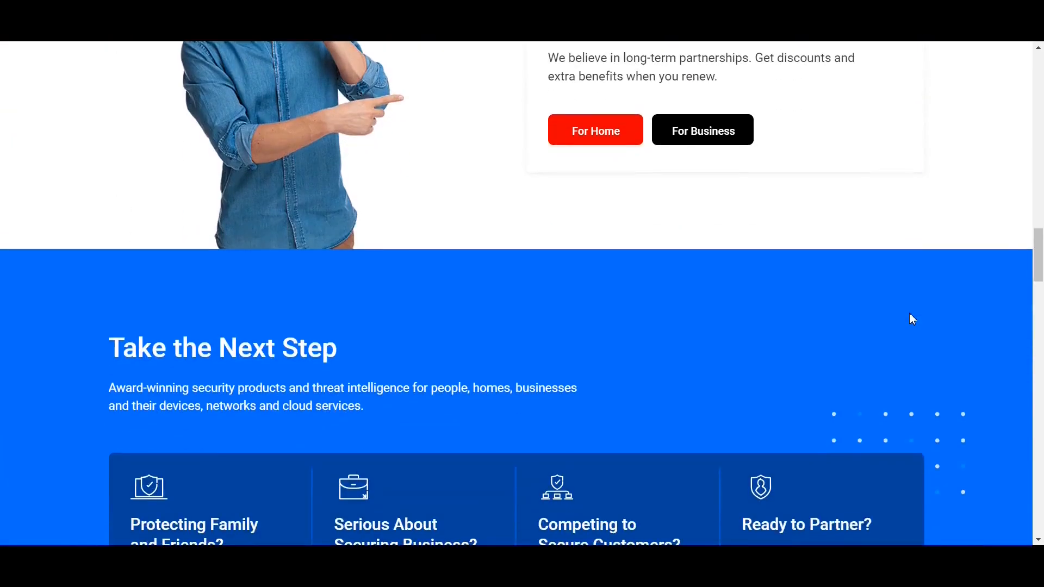
{"action": "scroll", "scroll_direction": "down", "scroll_amount": 3}
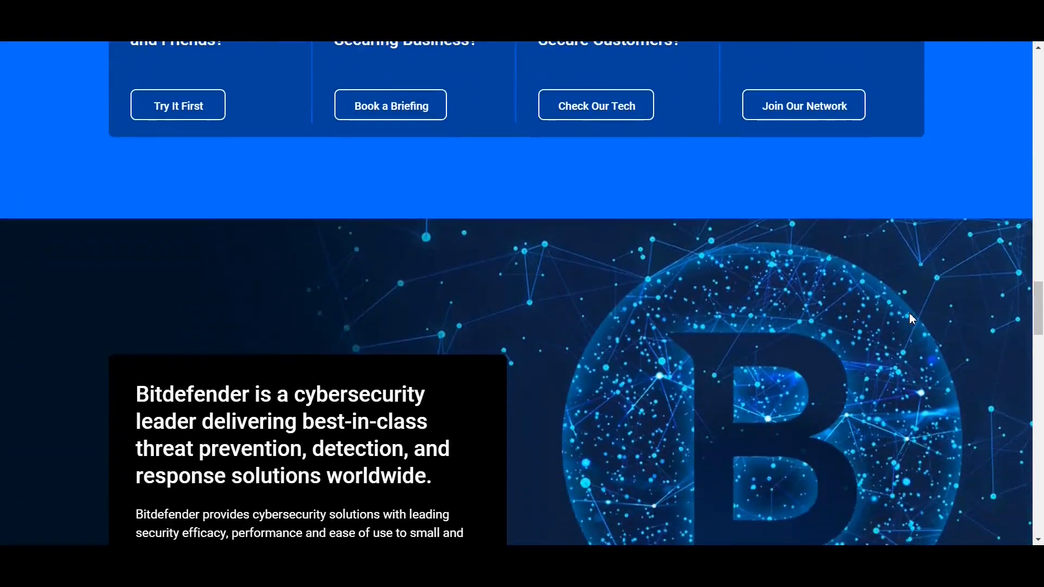
{"action": "scroll", "scroll_direction": "down", "scroll_amount": 3}
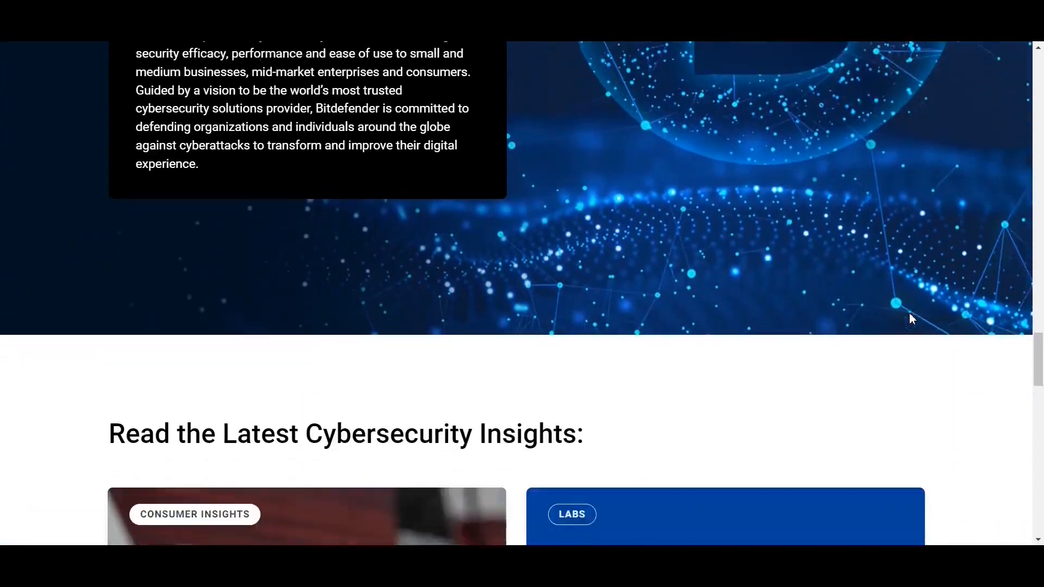
{"action": "scroll", "scroll_direction": "down", "scroll_amount": 3}
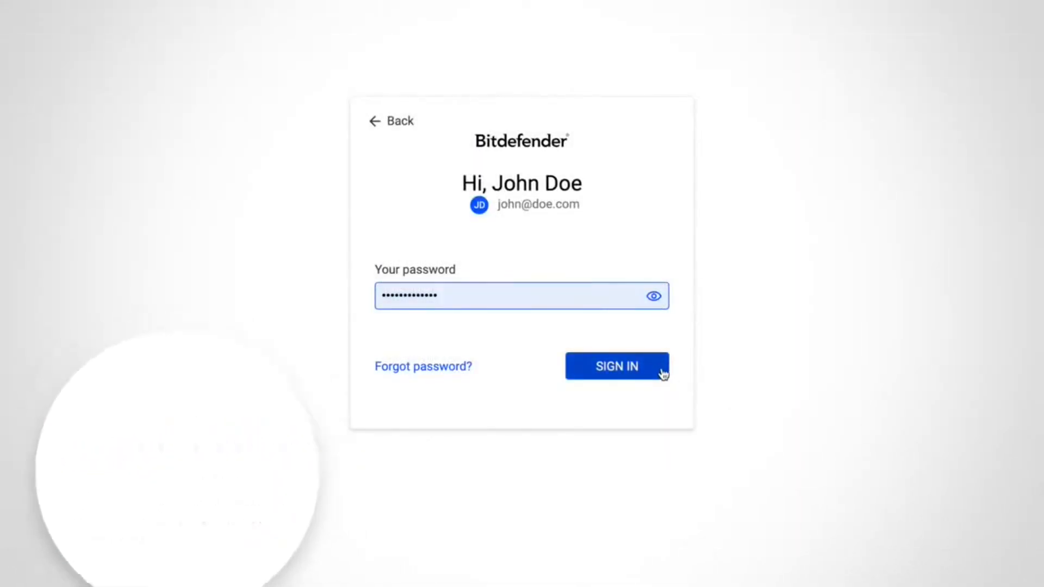
- Sign in, choose 'Extend current subscription' for the activation code and confirm the activation
{"action": "left_click", "coordinate": [616, 367]}
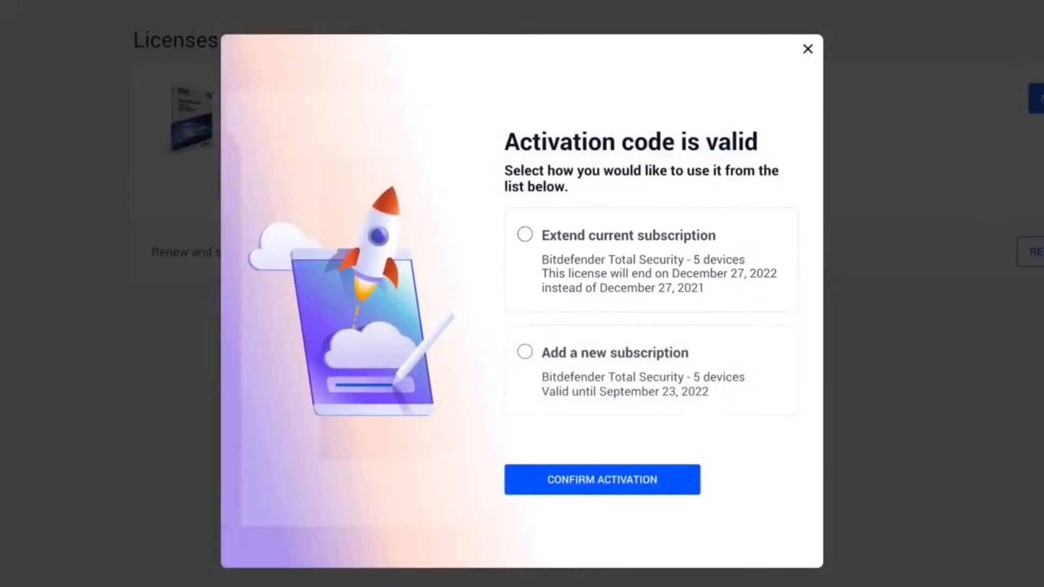
{"action": "left_click", "coordinate": [524, 235]}
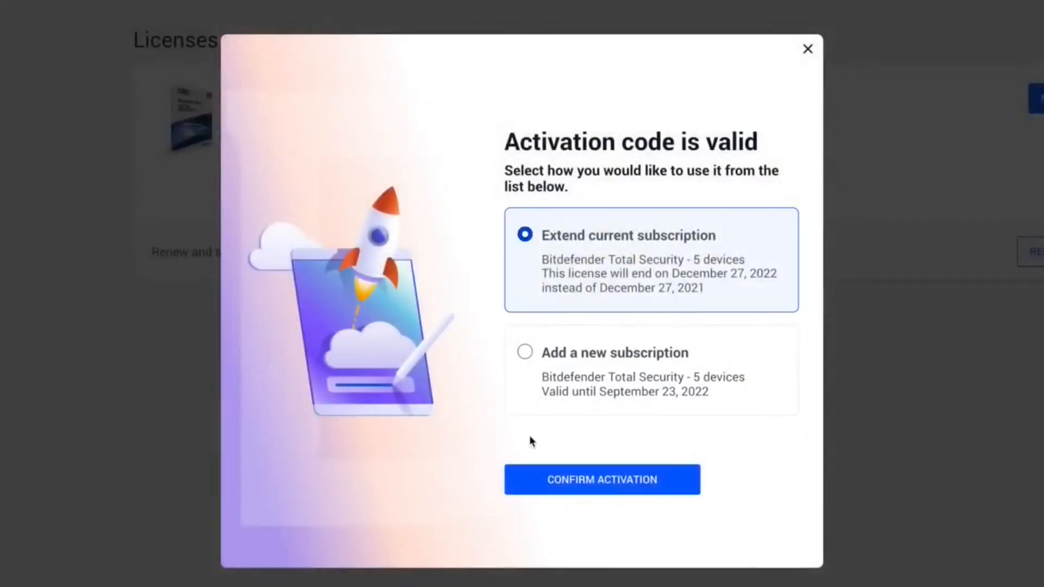
{"action": "left_click", "coordinate": [600, 479]}
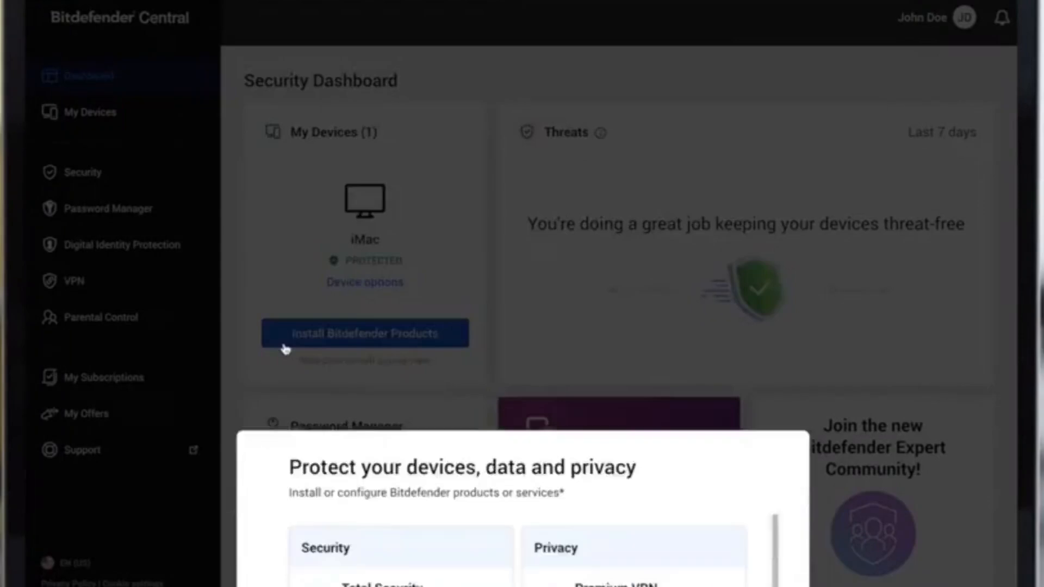
- Start installing Total Security on another device to reach the download link and QR code
{"action": "left_click", "coordinate": [364, 332]}
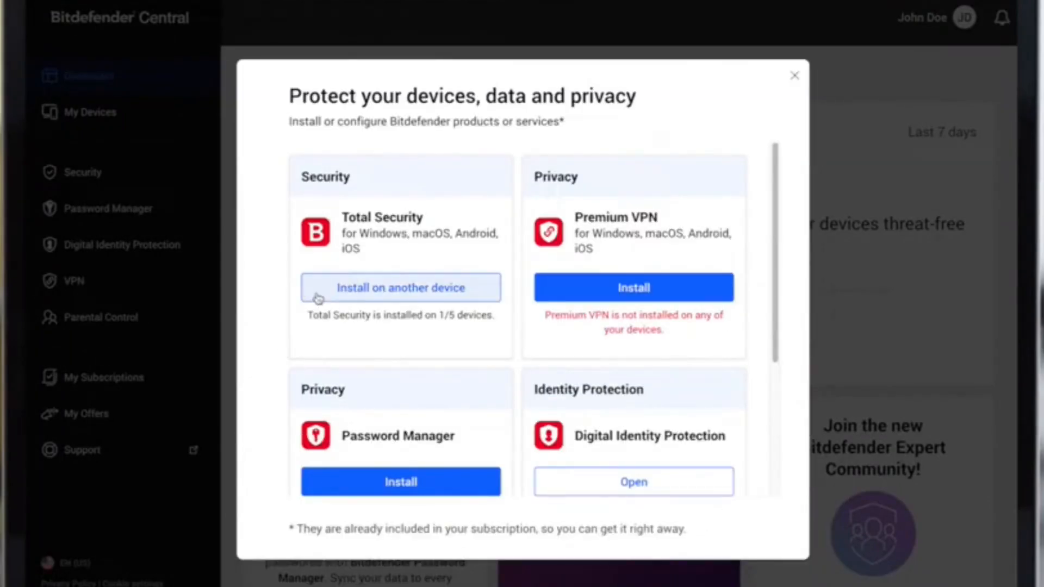
{"action": "left_click", "coordinate": [400, 286]}
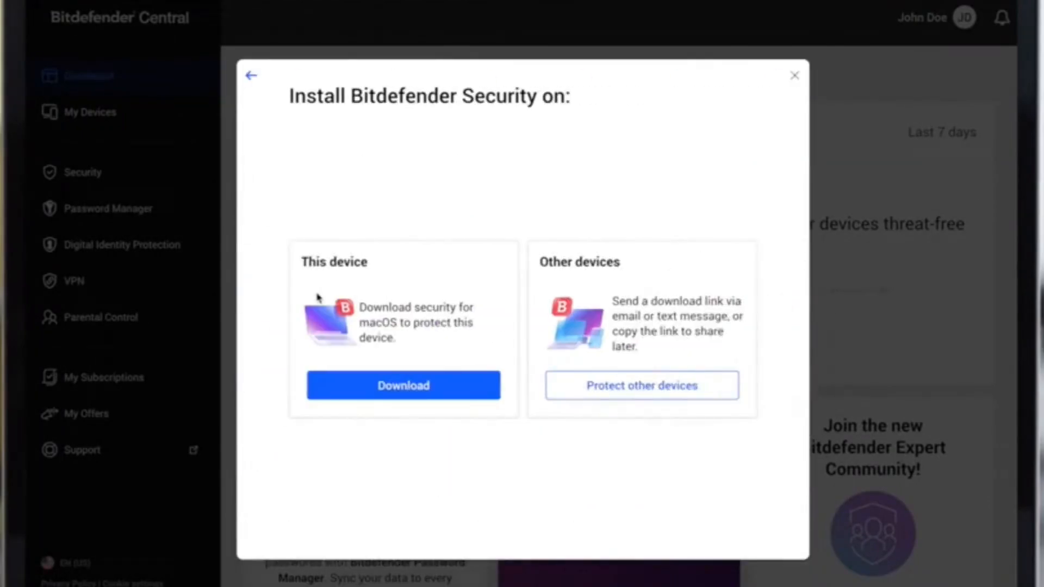
{"action": "mouse_move", "coordinate": [713, 393]}
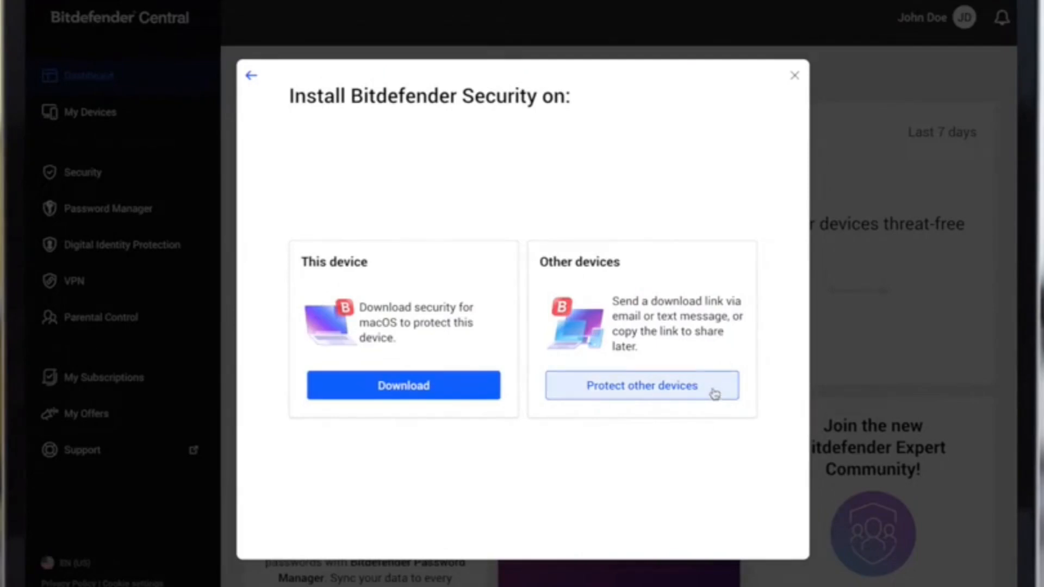
{"action": "left_click", "coordinate": [641, 385]}
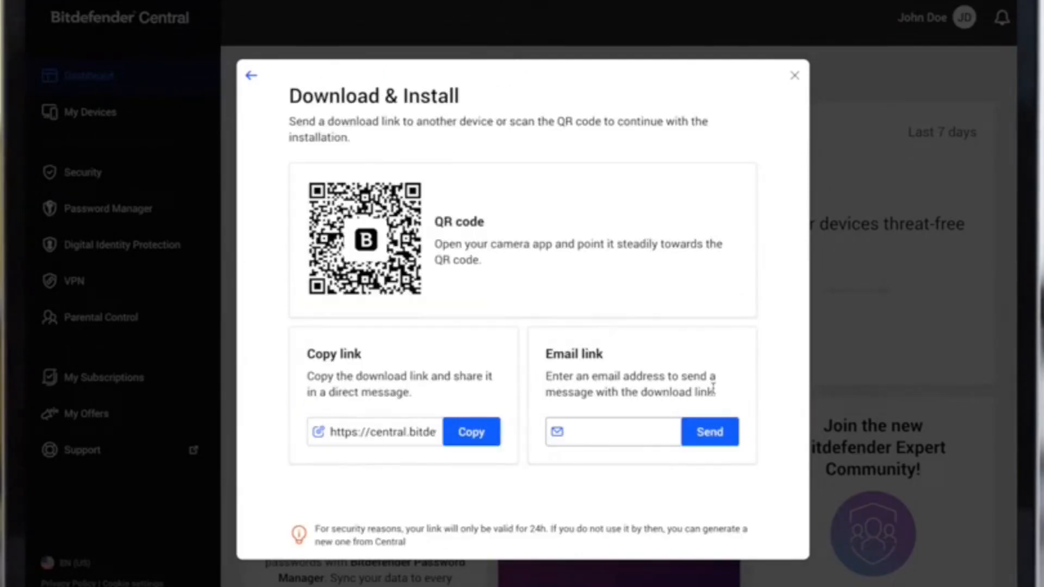
{"action": "left_click", "coordinate": [794, 75]}
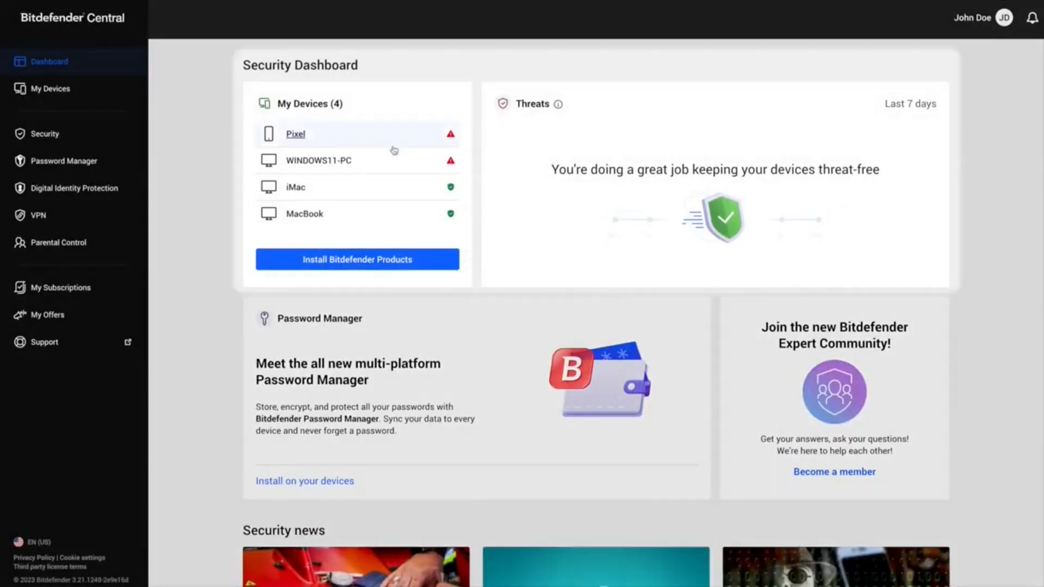
{"action": "mouse_move", "coordinate": [557, 105]}
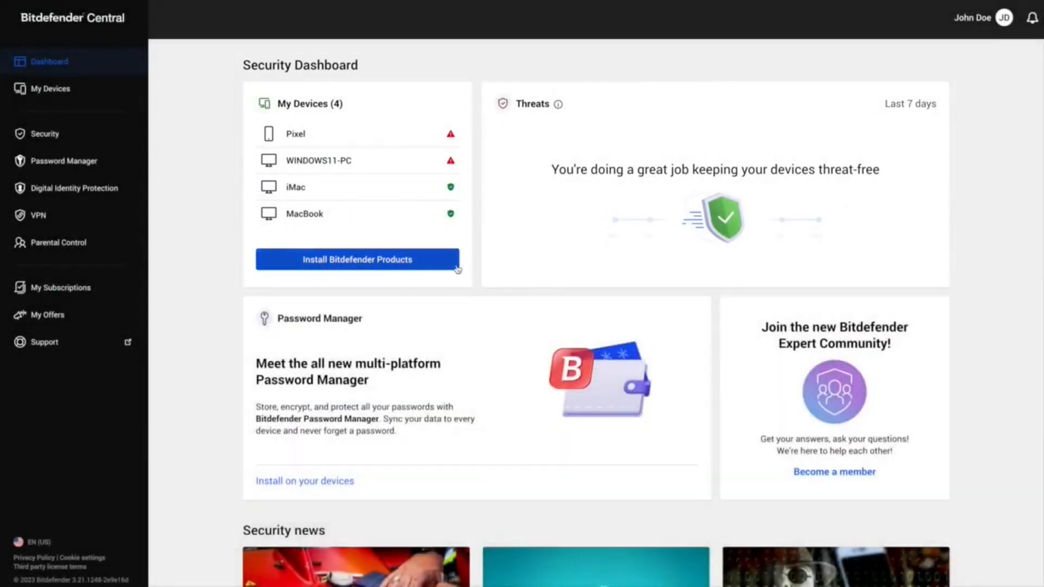
{"action": "left_click", "coordinate": [356, 260]}
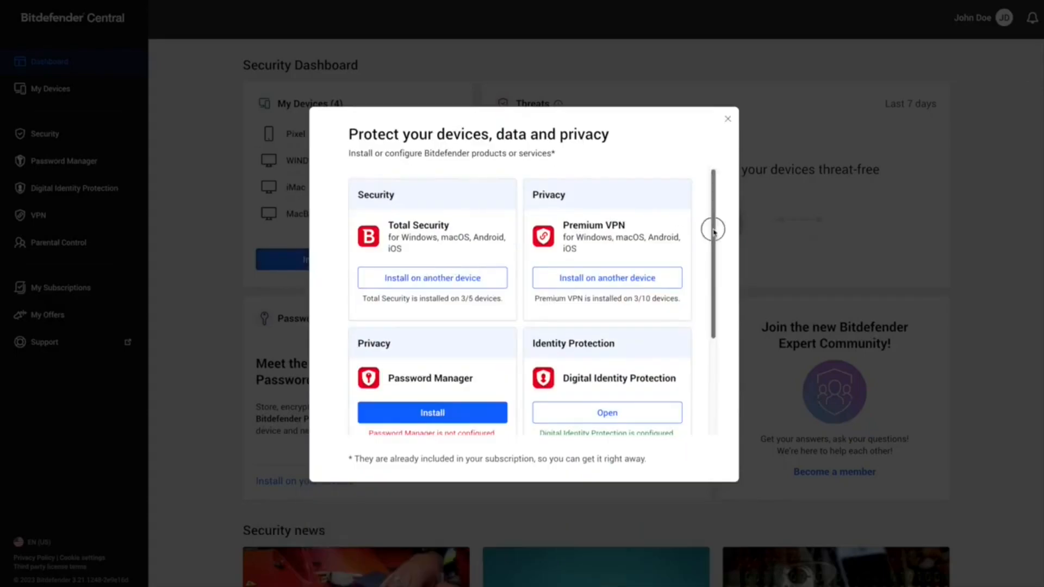
{"action": "left_click", "coordinate": [728, 118]}
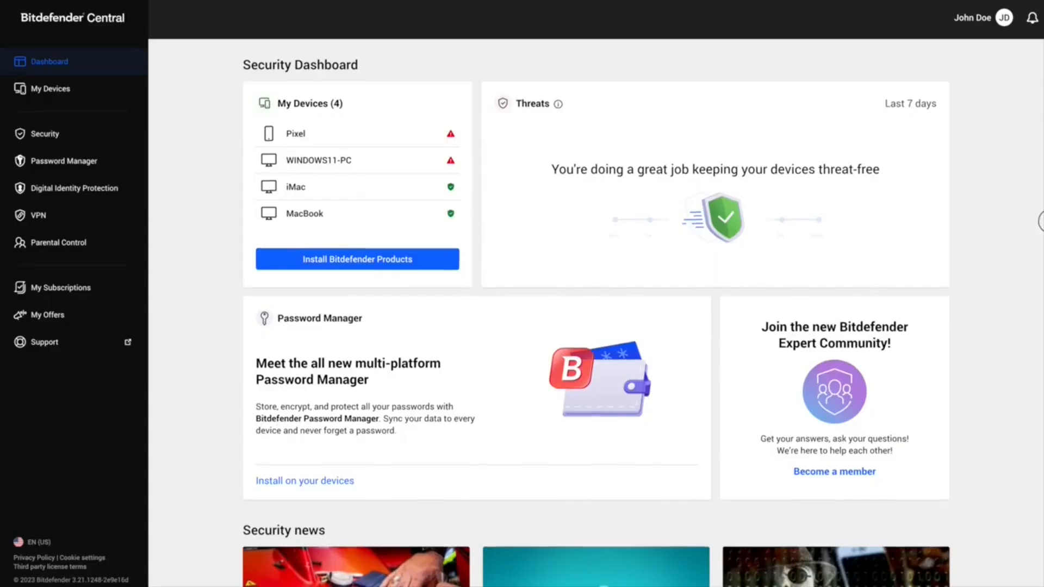
{"action": "scroll", "scroll_direction": "down", "scroll_amount": 3}
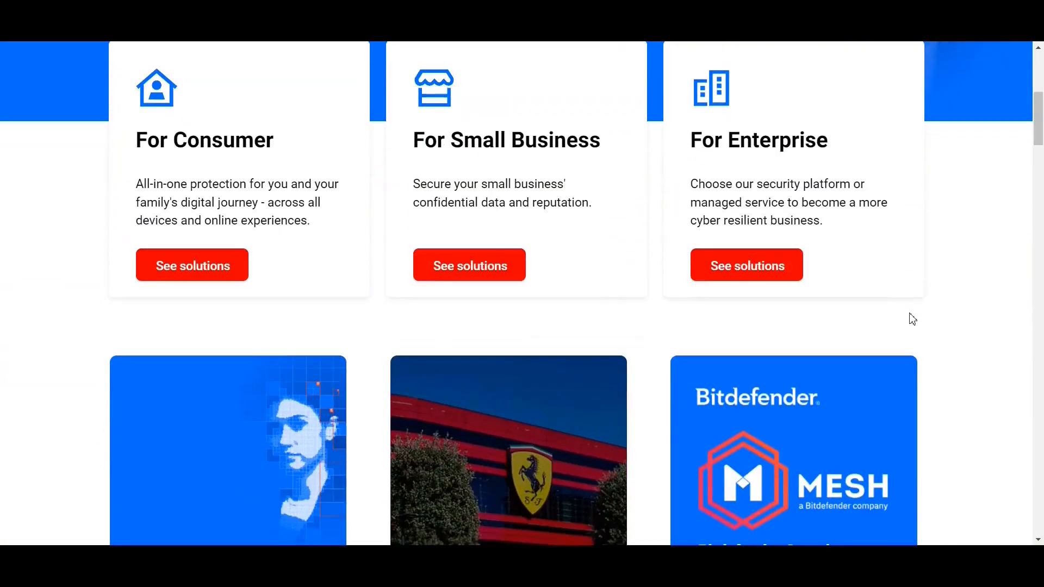
- Scroll the Bitdefender homepage from the For Consumer cards through Already a Customer to Take the Next Step
{"action": "scroll", "scroll_direction": "down", "scroll_amount": 3}
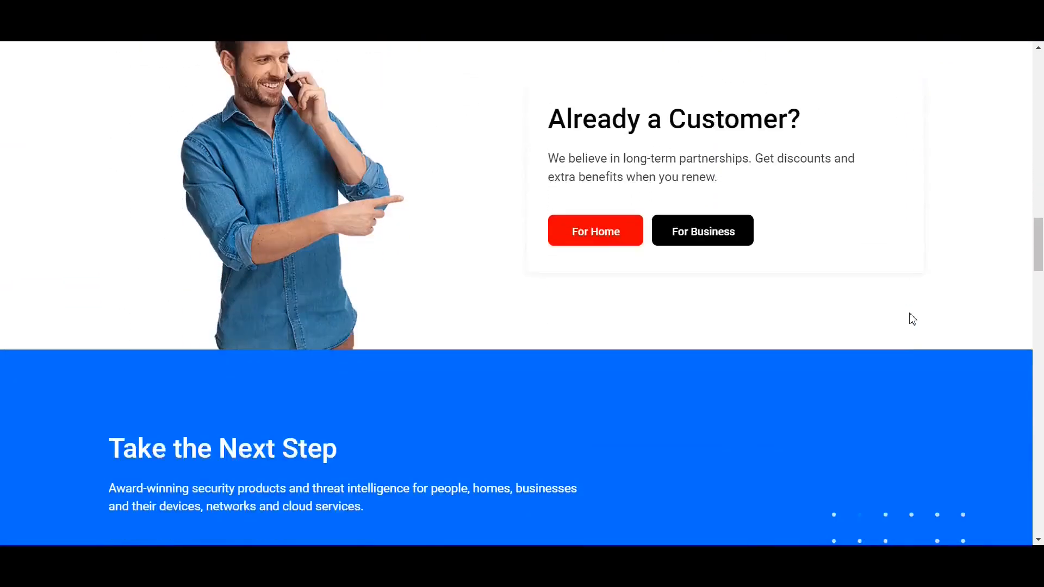
{"action": "scroll", "scroll_direction": "down", "scroll_amount": 3}
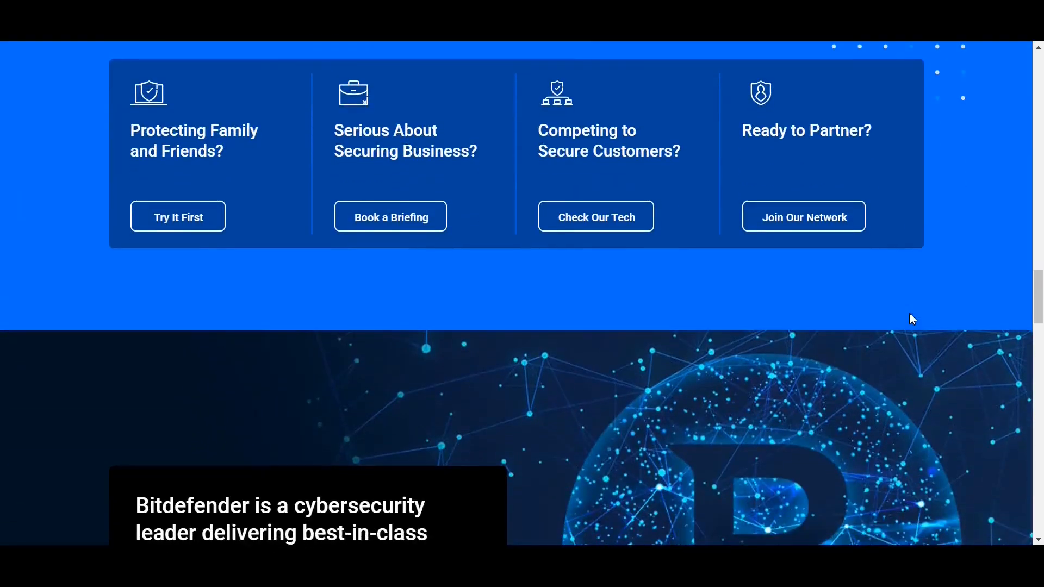
{"action": "scroll", "scroll_direction": "down", "scroll_amount": 3}
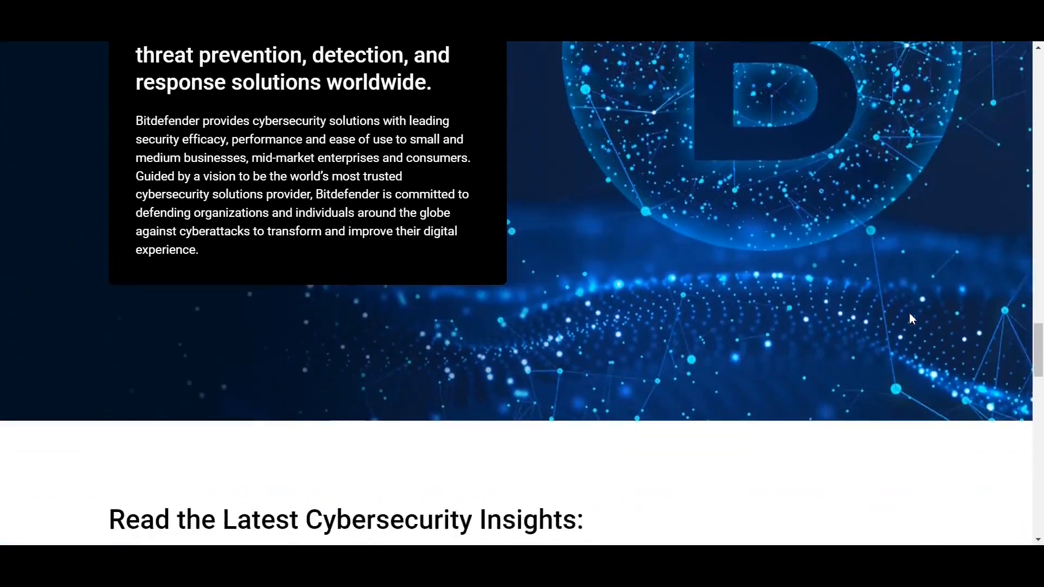
{"action": "scroll", "scroll_direction": "down", "scroll_amount": 3}
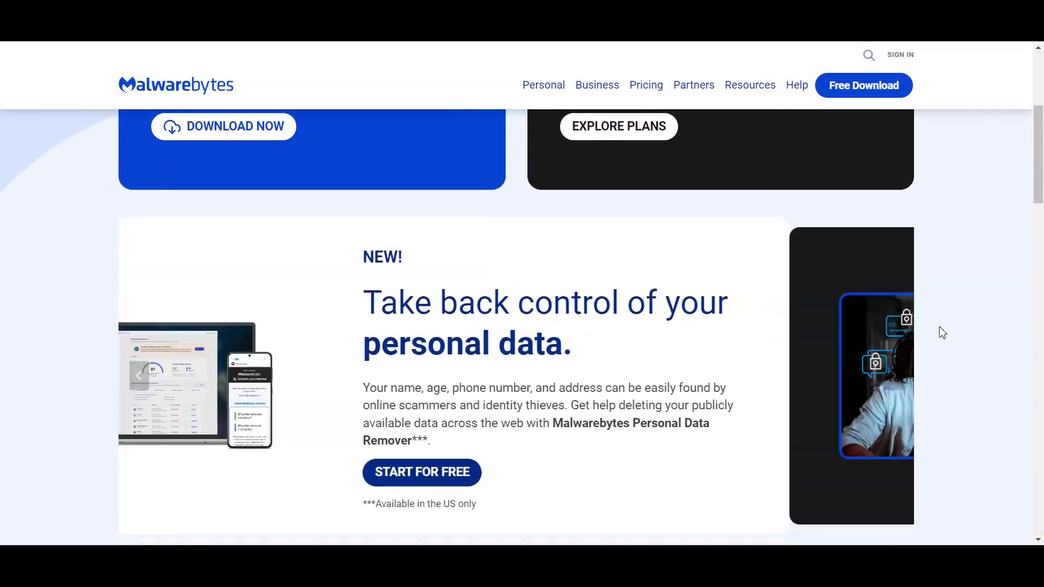
- Scroll the Malwarebytes homepage past ThreatDown and 'When all else fails' to Our latest awards
{"action": "scroll", "scroll_direction": "down", "scroll_amount": 3}
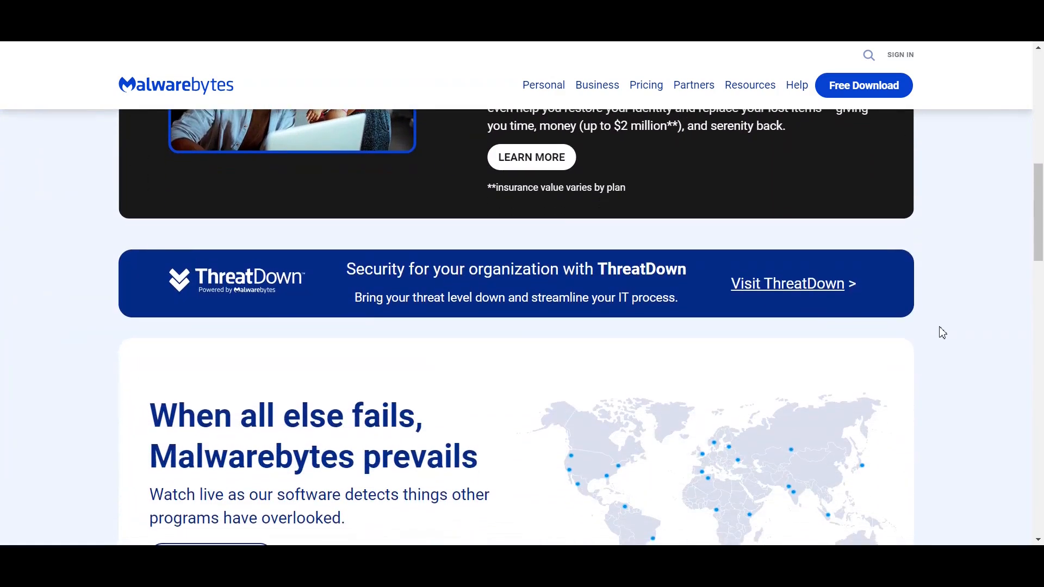
{"action": "scroll", "scroll_direction": "down", "scroll_amount": 3}
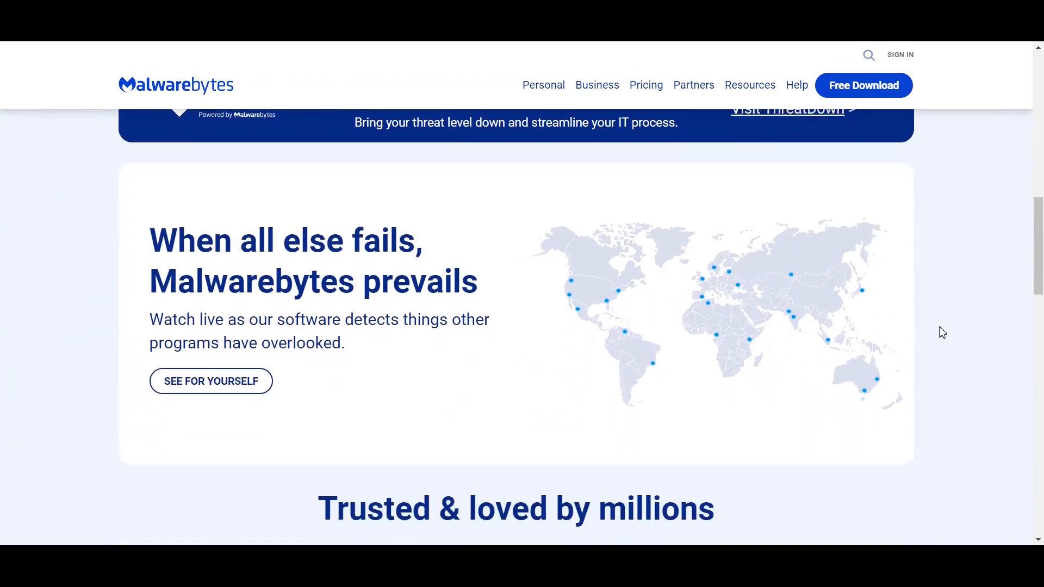
{"action": "scroll", "scroll_direction": "down", "scroll_amount": 3}
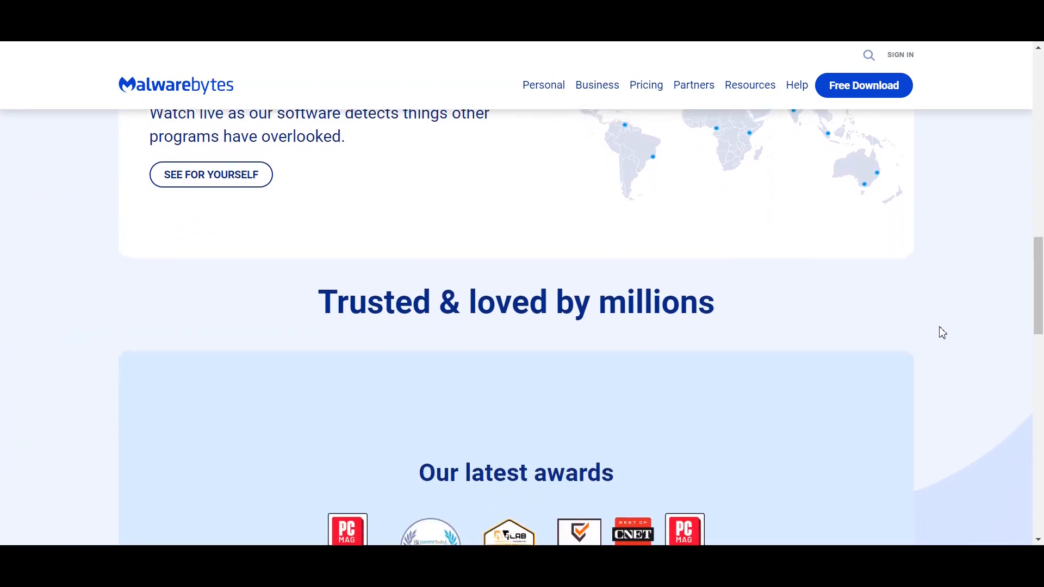
{"action": "scroll", "scroll_direction": "down", "scroll_amount": 3}
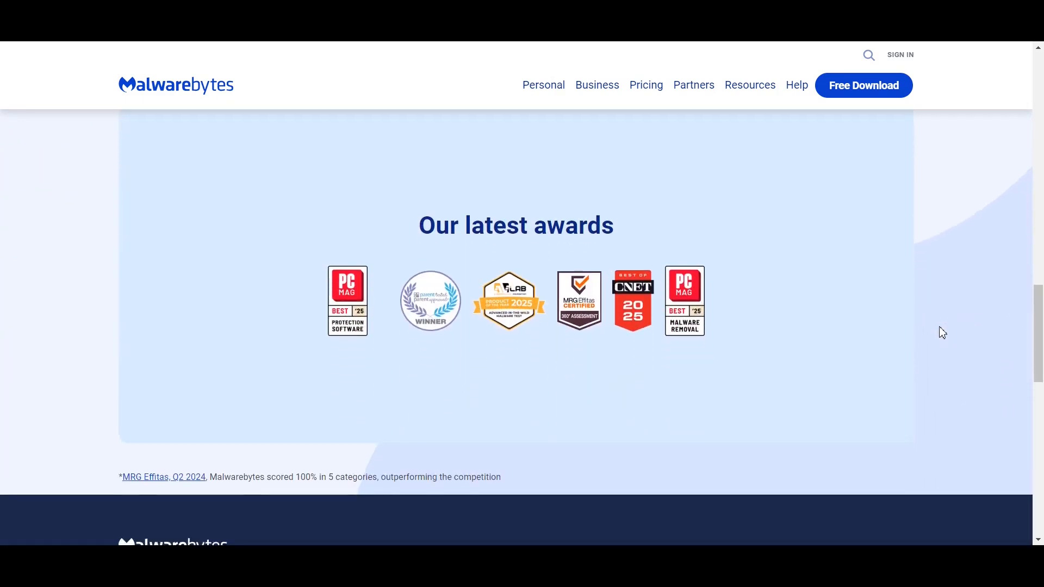
{"action": "scroll", "scroll_direction": "down", "scroll_amount": 3}
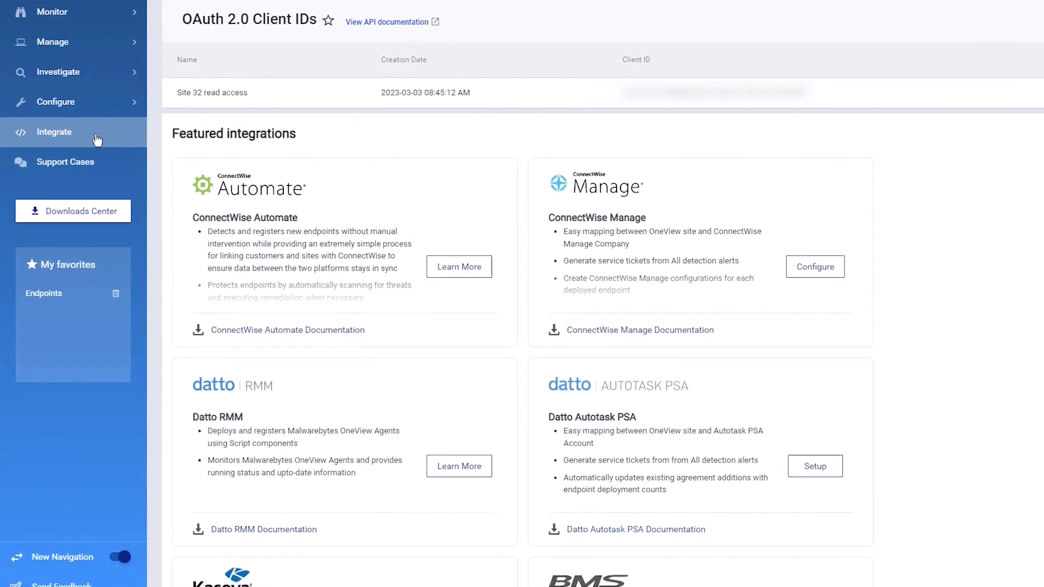
- Show the Integrate page with OAuth 2.0 Client IDs and featured integrations
{"action": "left_click", "coordinate": [60, 56]}
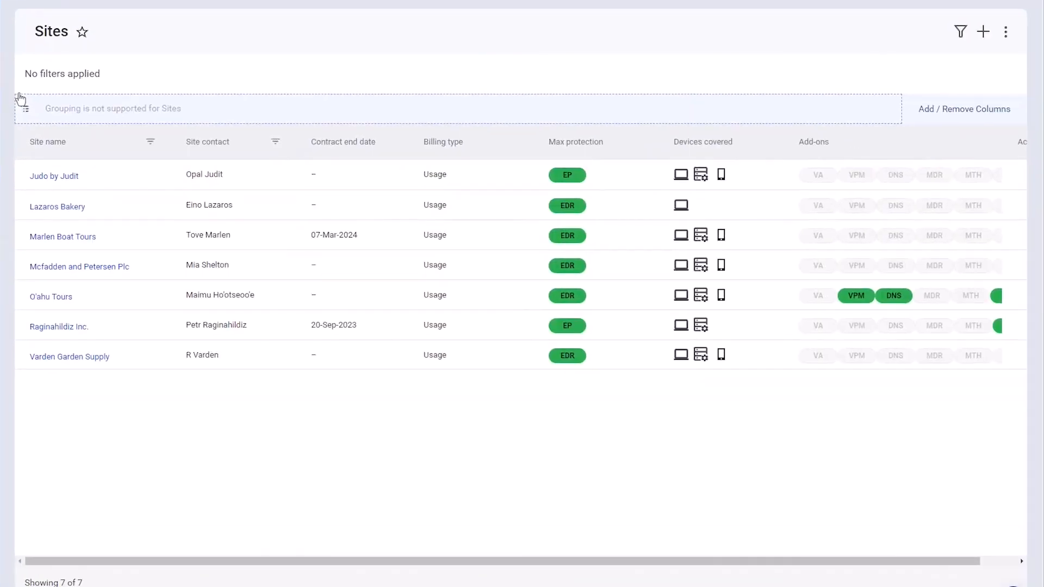
- Begin adding a new site for Buckner Realty from the Sites page
{"action": "left_click", "coordinate": [982, 31]}
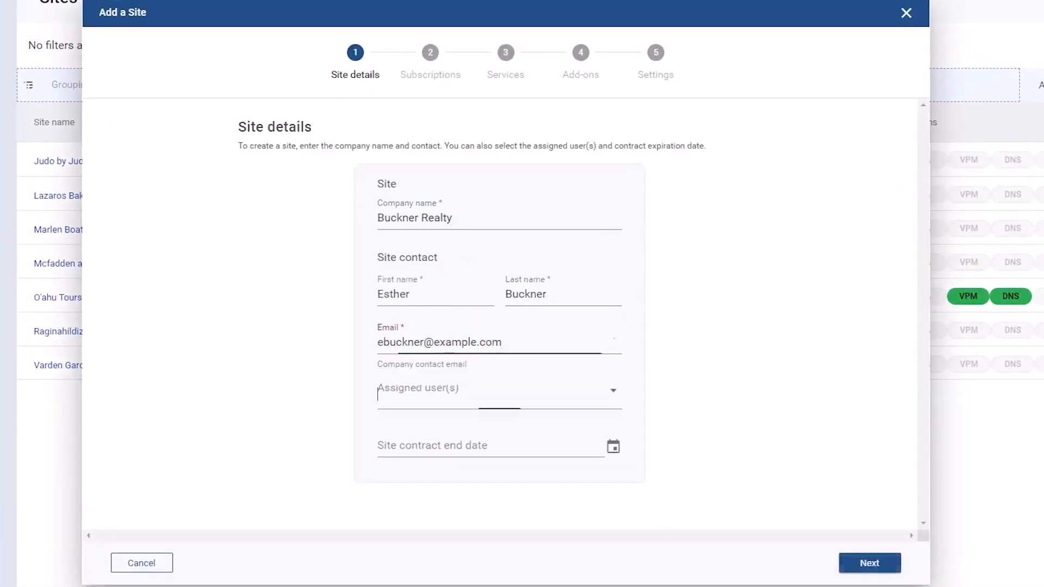